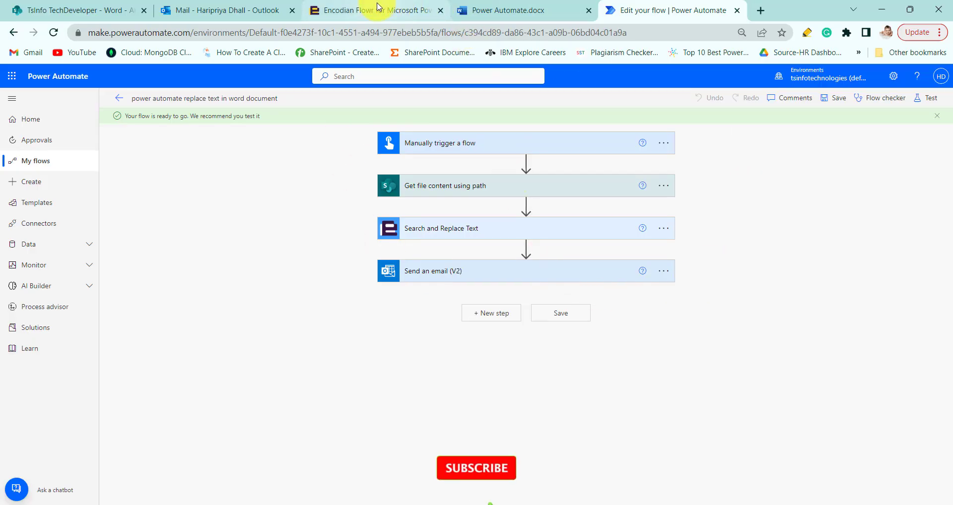
- On the Encodian Flowr product page, scroll to the empty 'Set up your free trial' form
left_click(374, 11)
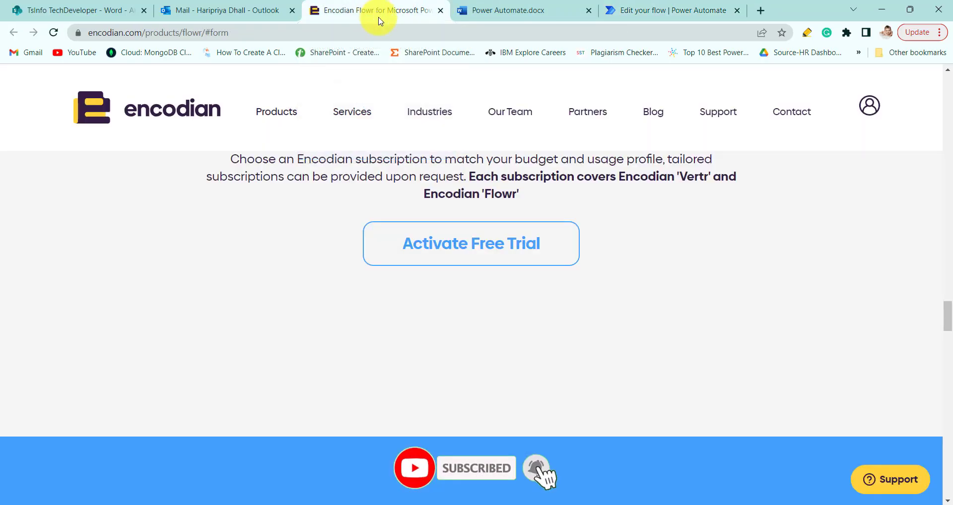
mouse_move(619, 316)
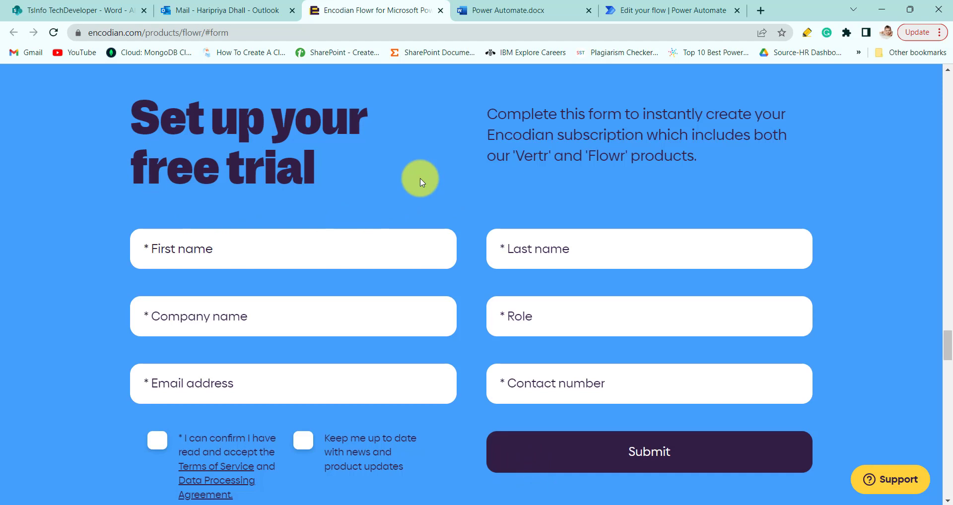
mouse_move(358, 135)
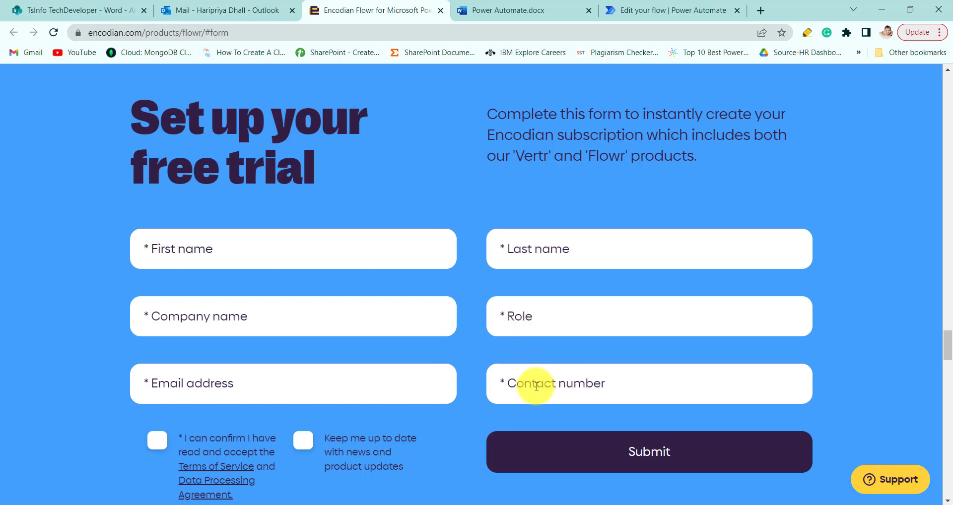
mouse_move(195, 249)
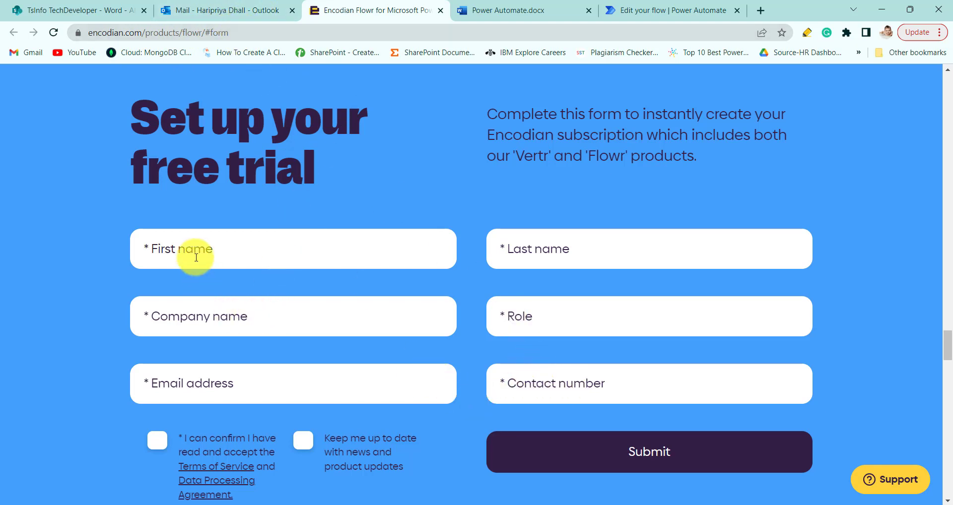
mouse_move(709, 468)
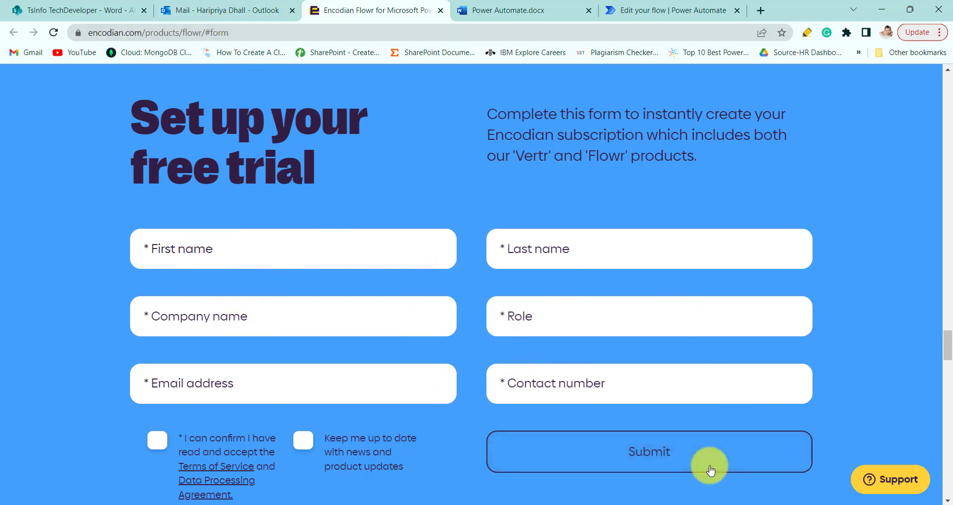
scroll("down", 3)
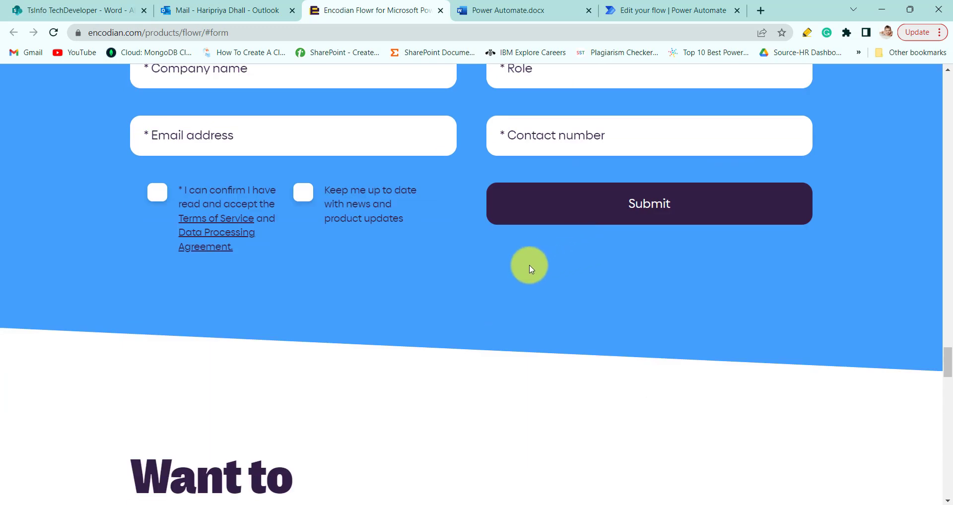
scroll("up", 3)
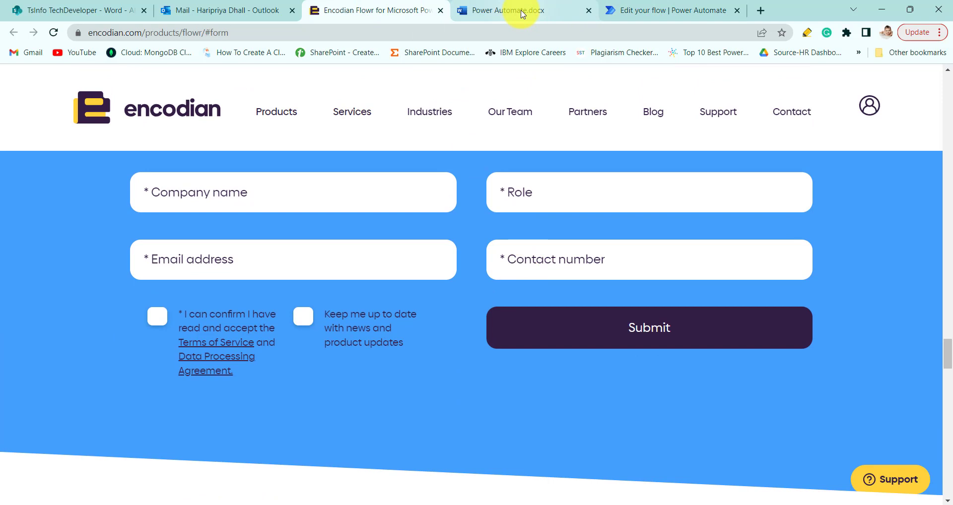
- Expand the Search and Replace Text action and check its DOCX settings and connection
left_click(669, 10)
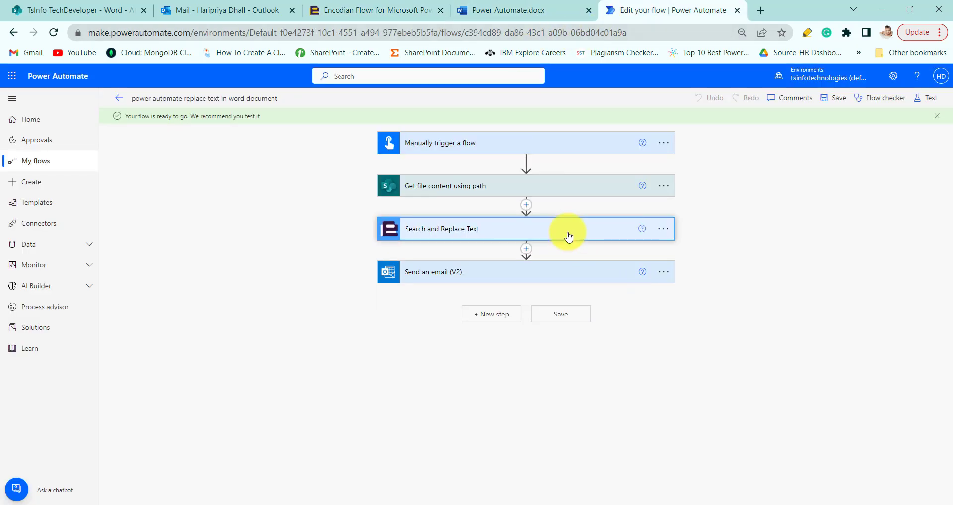
left_click(441, 229)
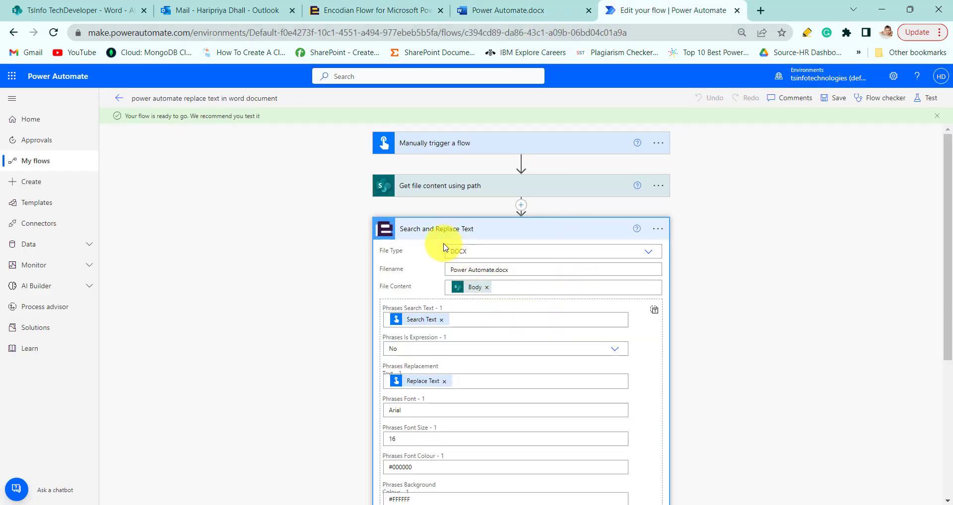
mouse_move(784, 203)
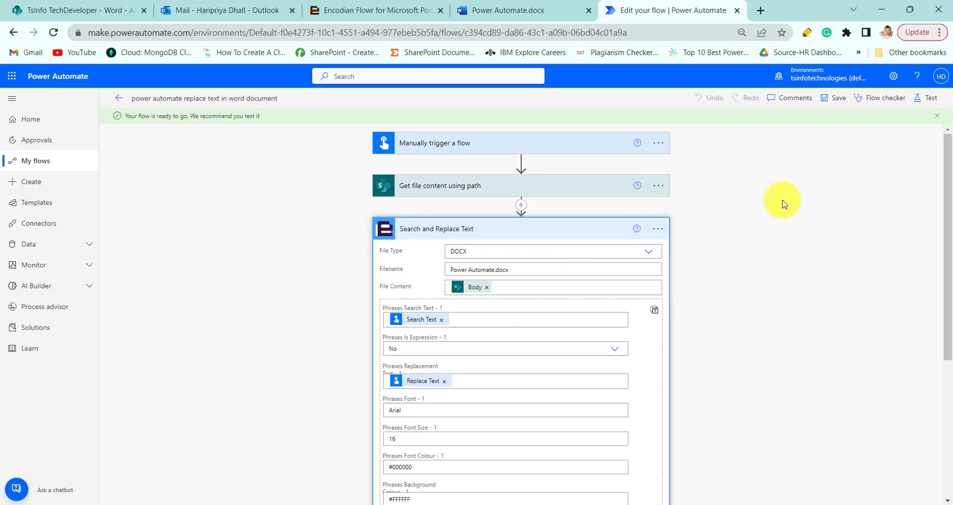
left_click(658, 229)
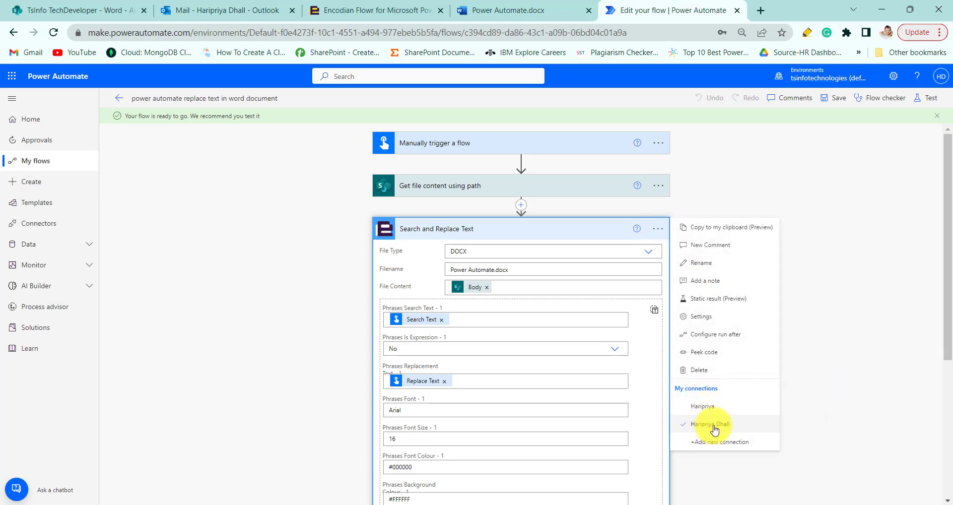
mouse_move(745, 424)
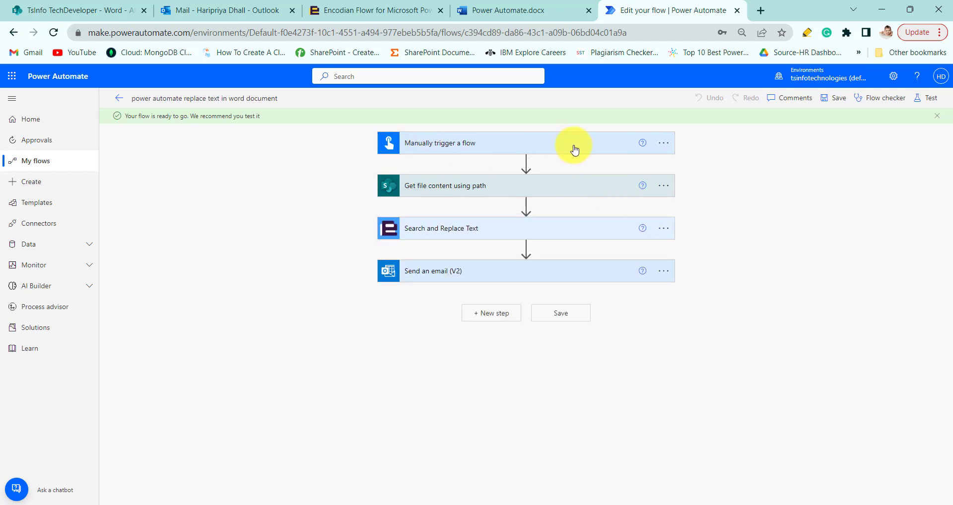
mouse_move(506, 146)
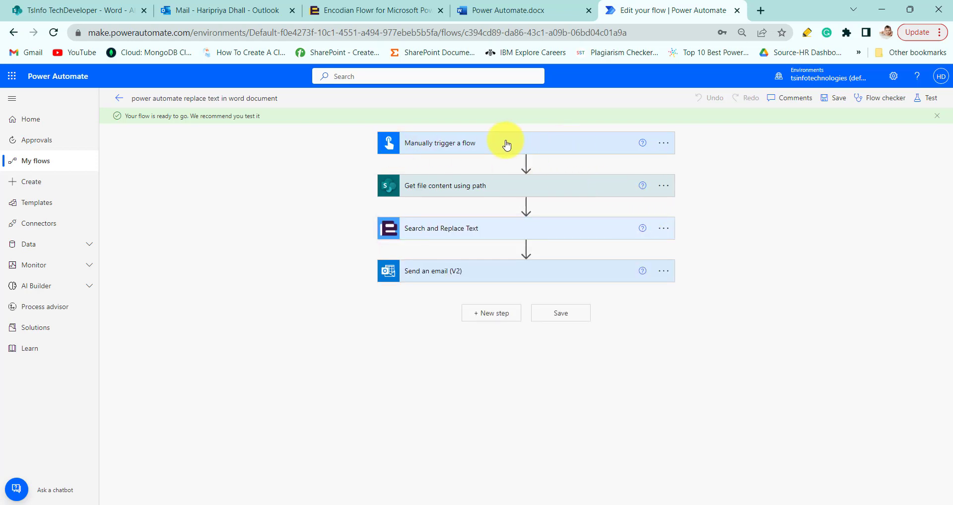
- Expand the manual trigger and 'Get file content using path' to view inputs and file path
left_click(439, 143)
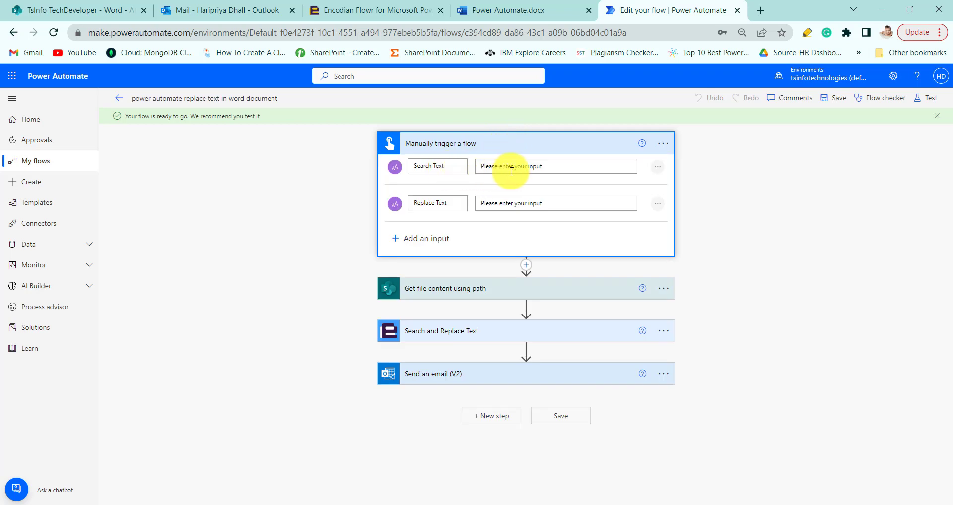
mouse_move(429, 203)
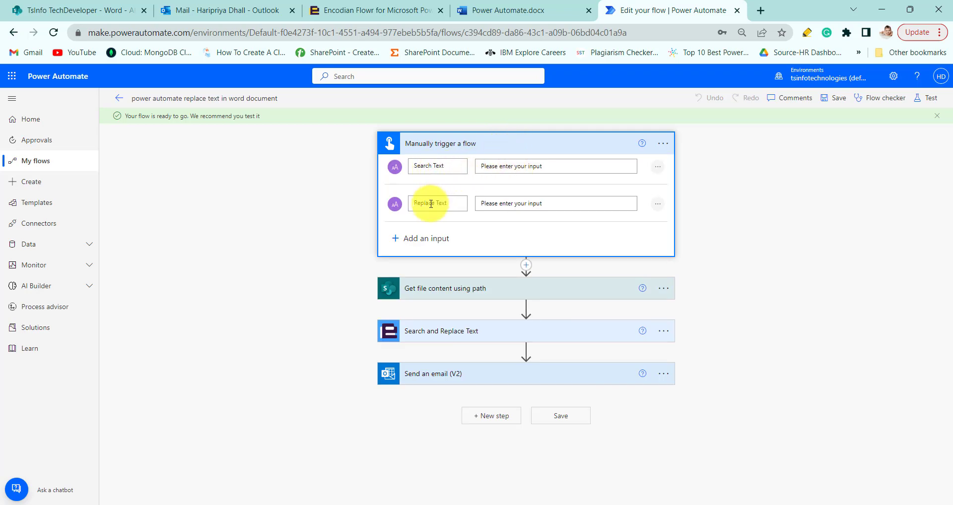
mouse_move(504, 294)
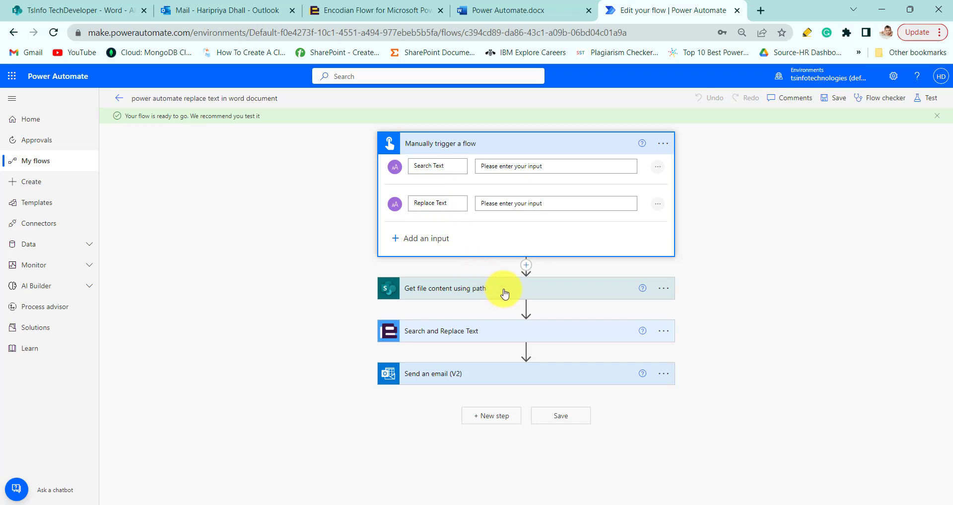
left_click(504, 288)
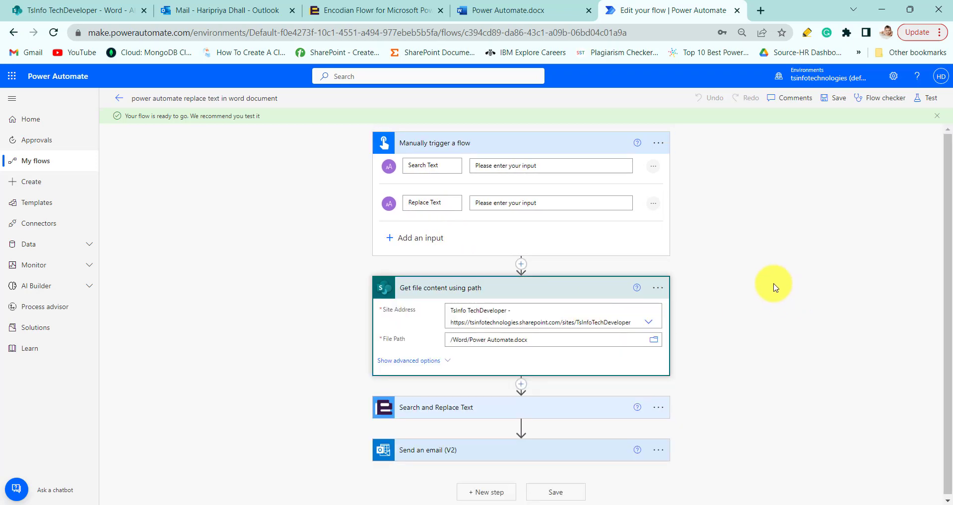
mouse_move(553, 306)
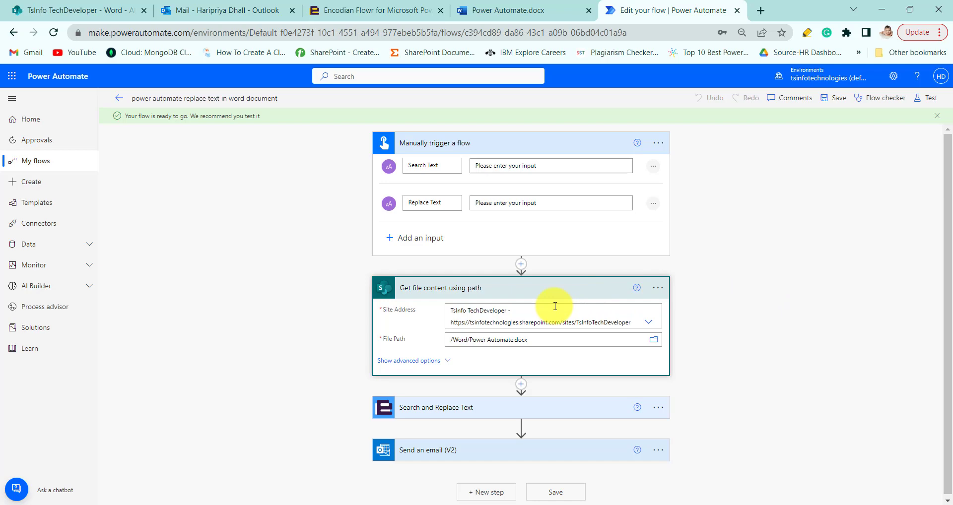
mouse_move(638, 302)
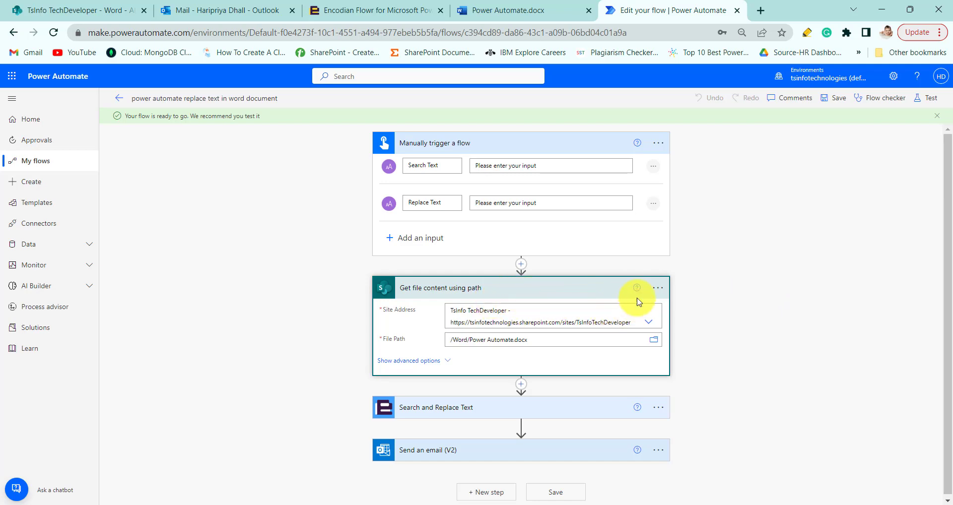
- View Power Automate.docx and highlight 'Power Automate' in its heading
left_click(517, 10)
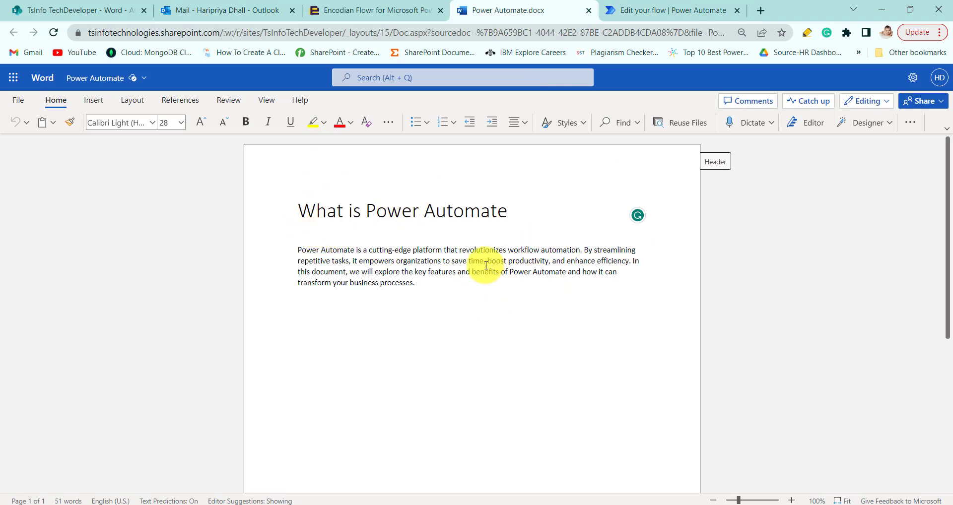
mouse_move(543, 188)
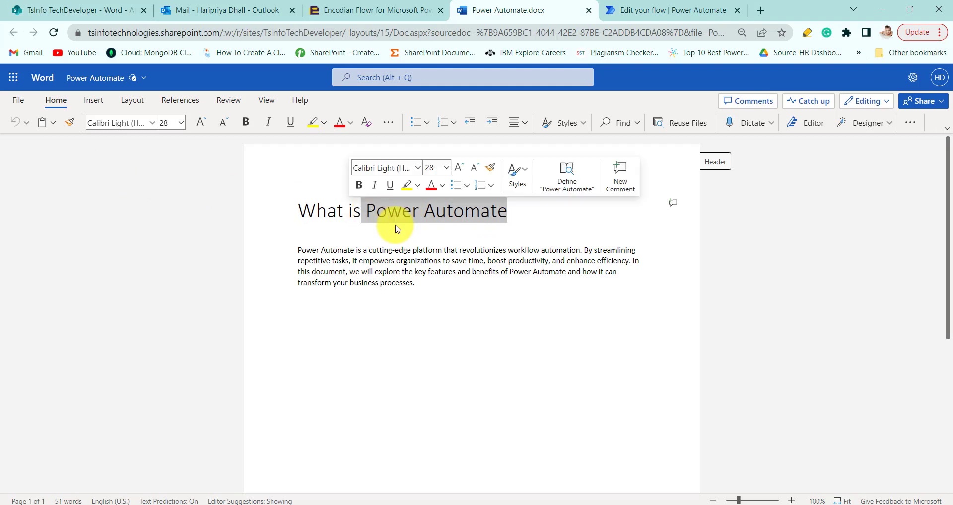
left_click(319, 256)
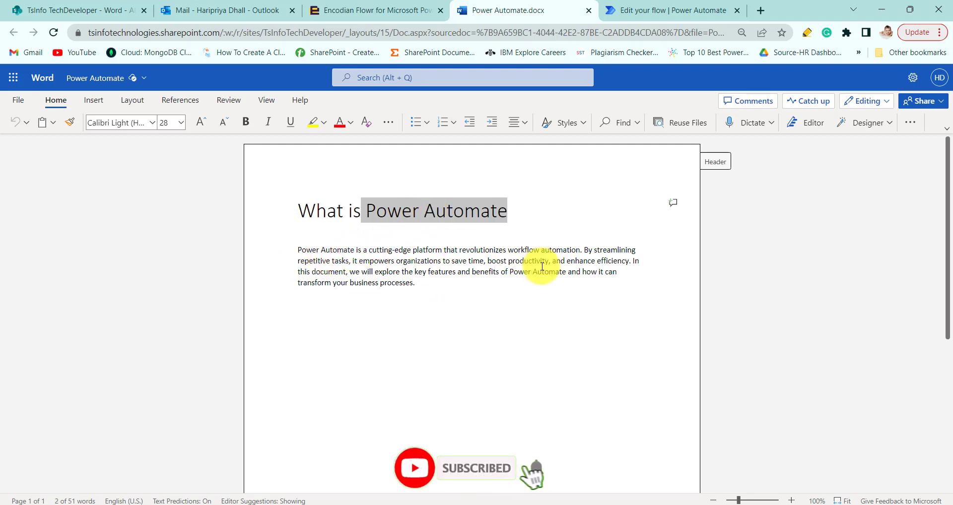
mouse_move(486, 269)
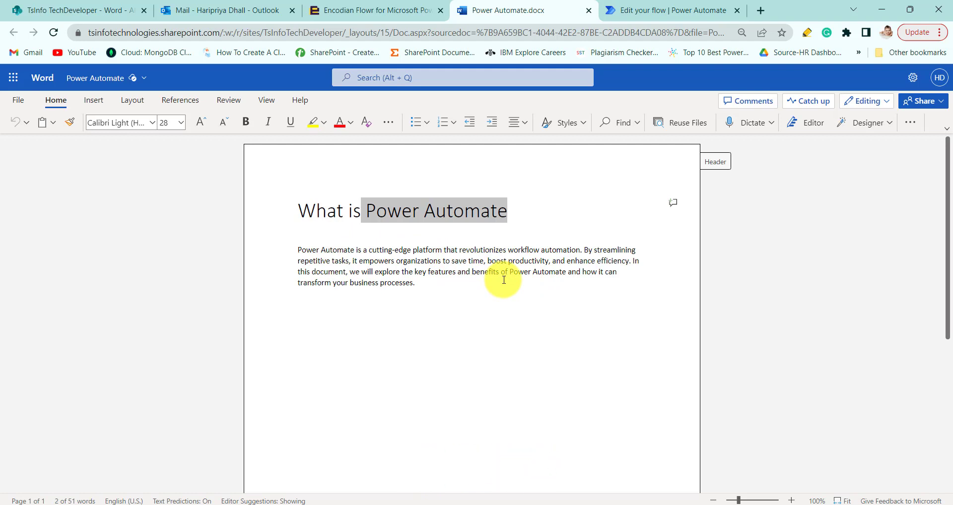
mouse_move(438, 270)
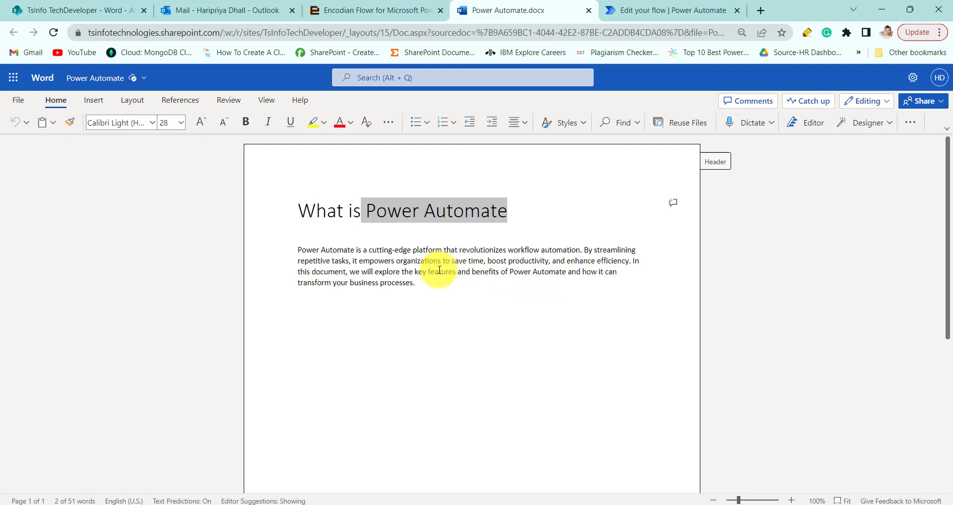
- Replace the Body token in Search and Replace Text with the retrieved file's File Content
left_click(669, 11)
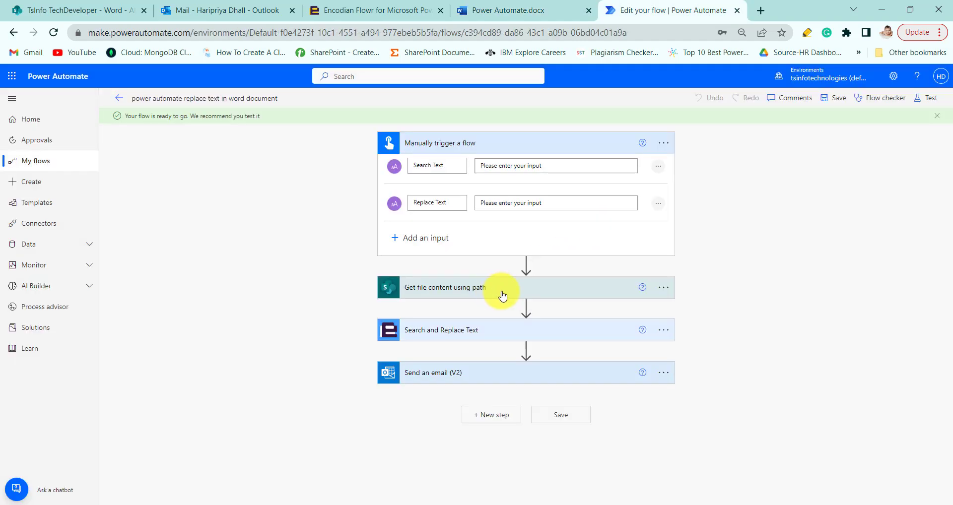
left_click(441, 330)
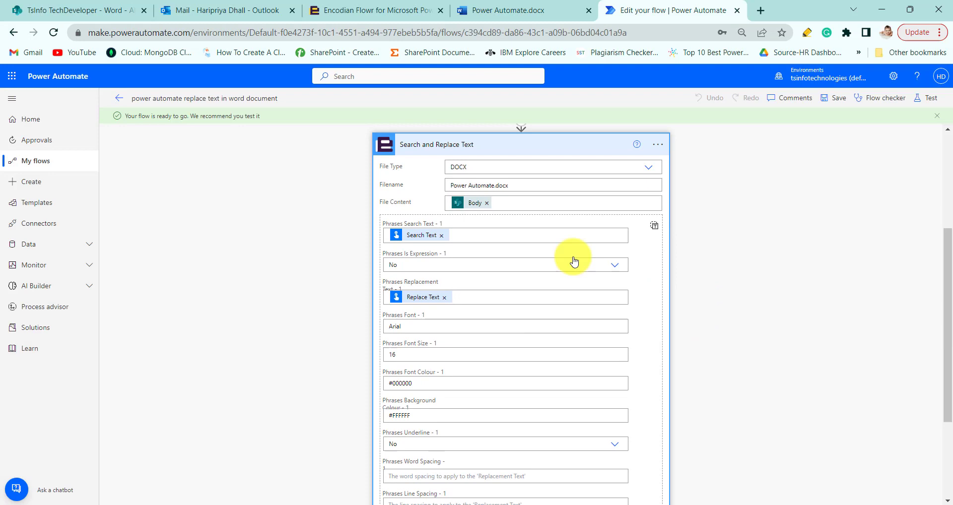
mouse_move(501, 169)
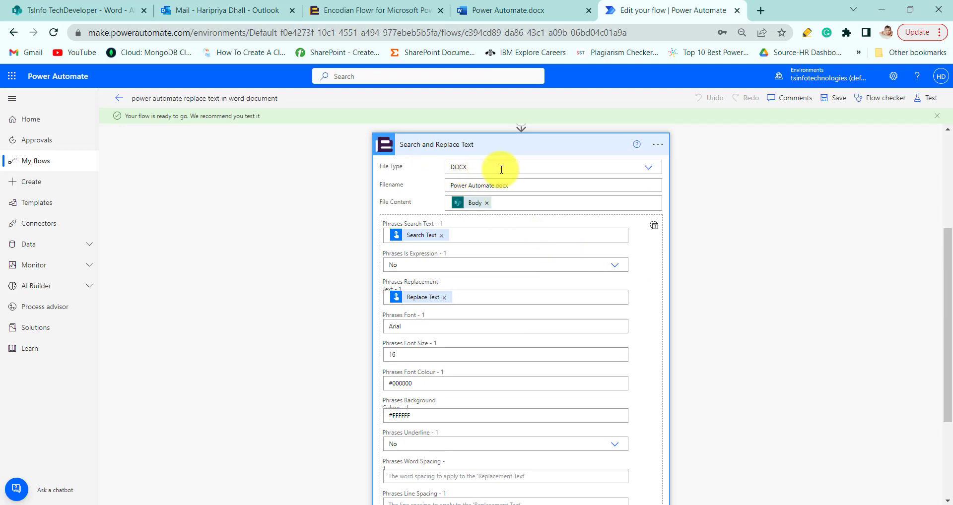
mouse_move(398, 197)
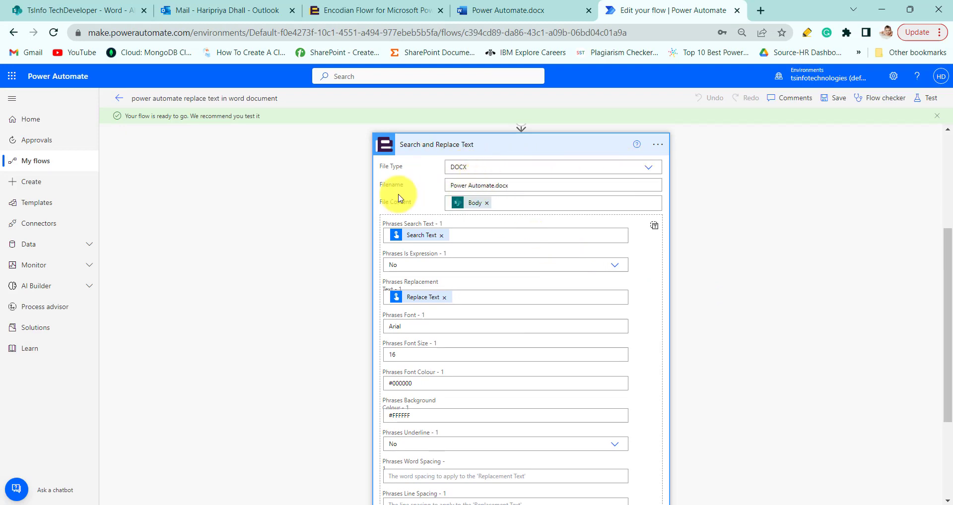
mouse_move(512, 186)
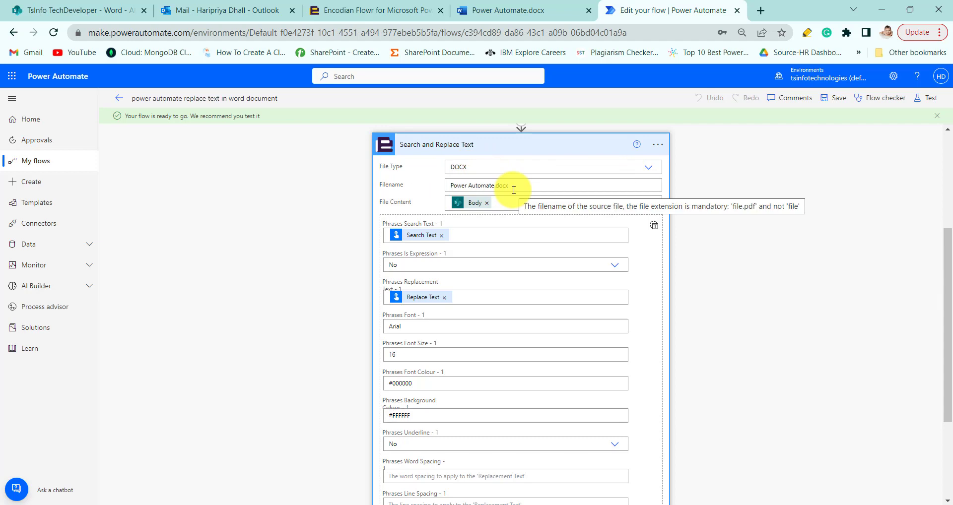
mouse_move(413, 217)
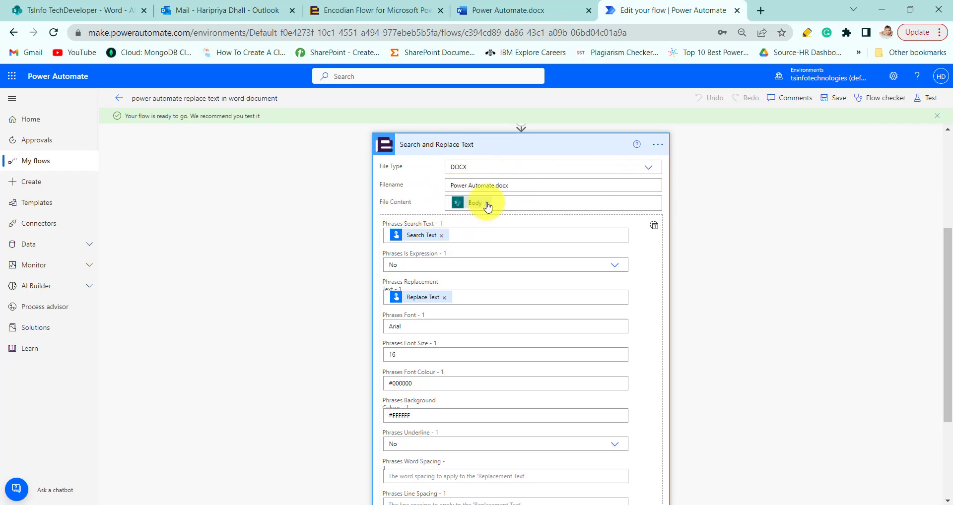
scroll("up", 3)
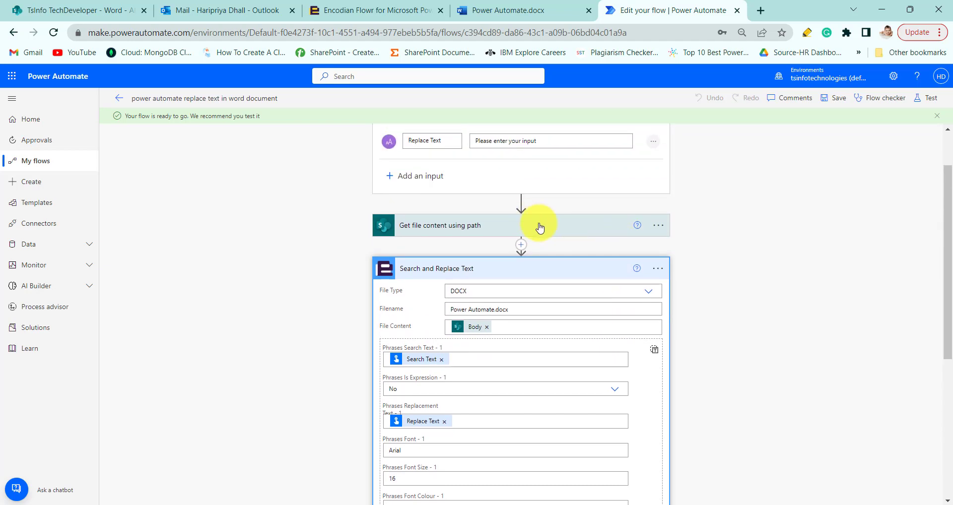
mouse_move(493, 331)
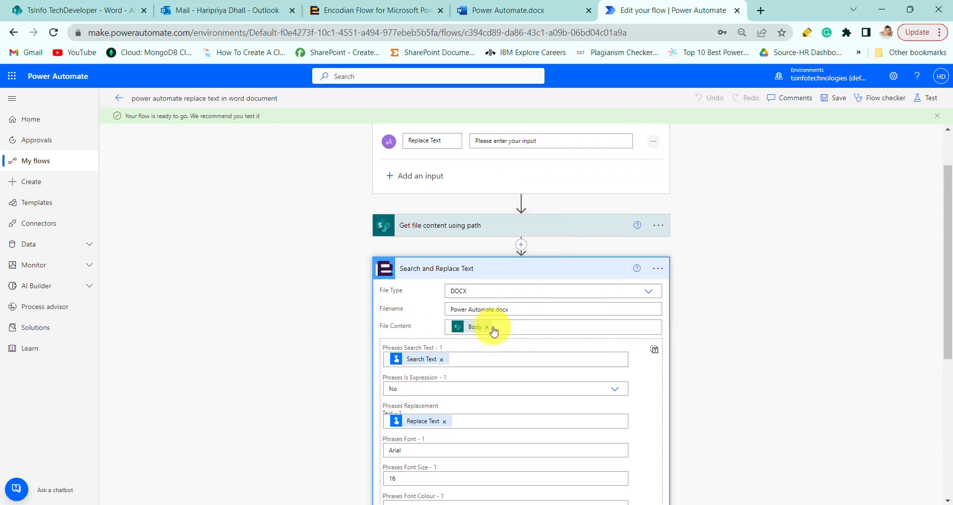
left_click(487, 327)
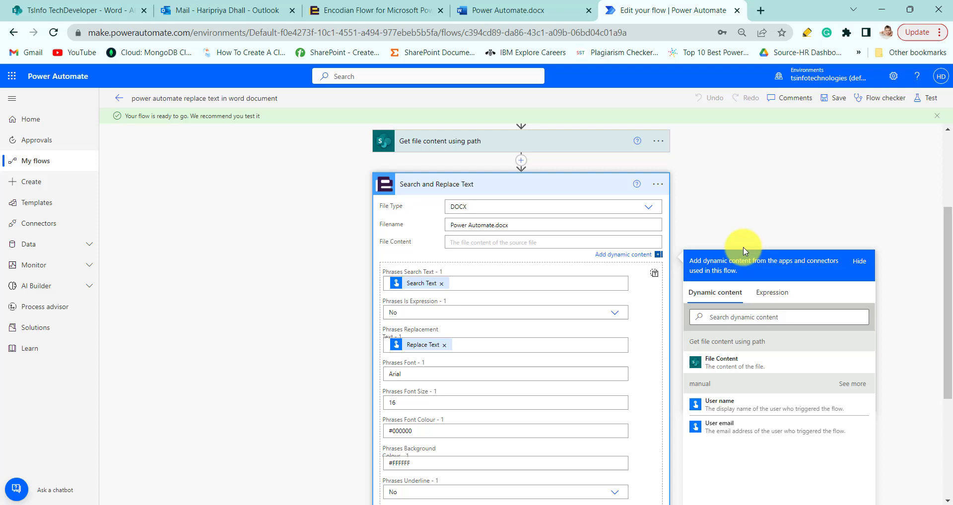
left_click(720, 359)
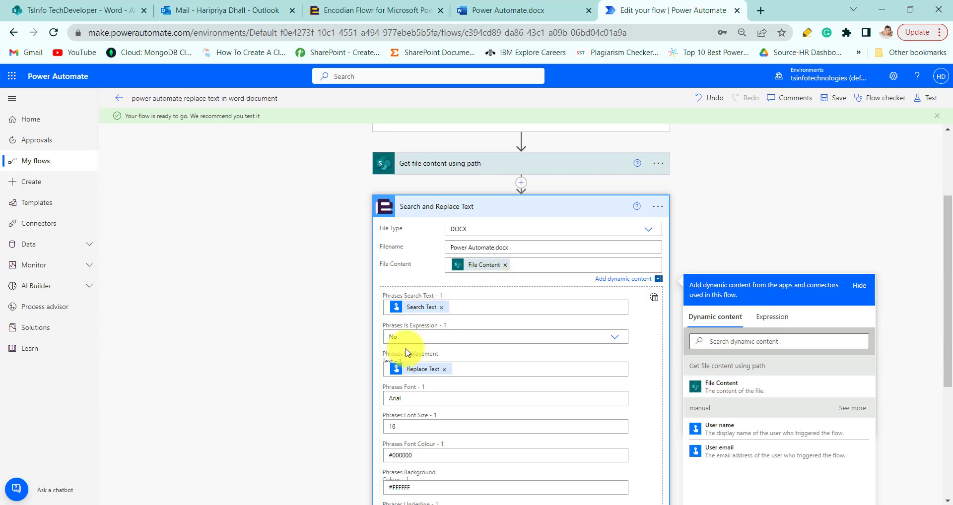
mouse_move(406, 307)
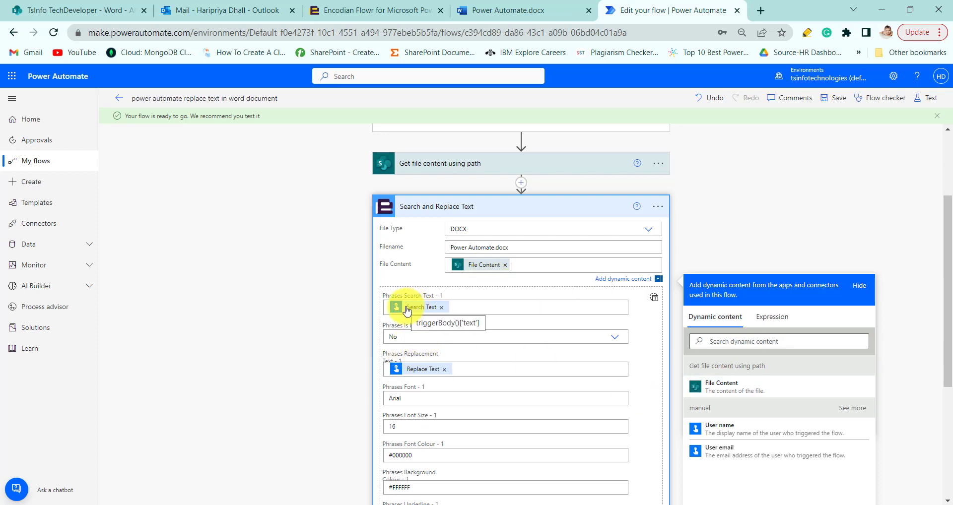
mouse_move(482, 306)
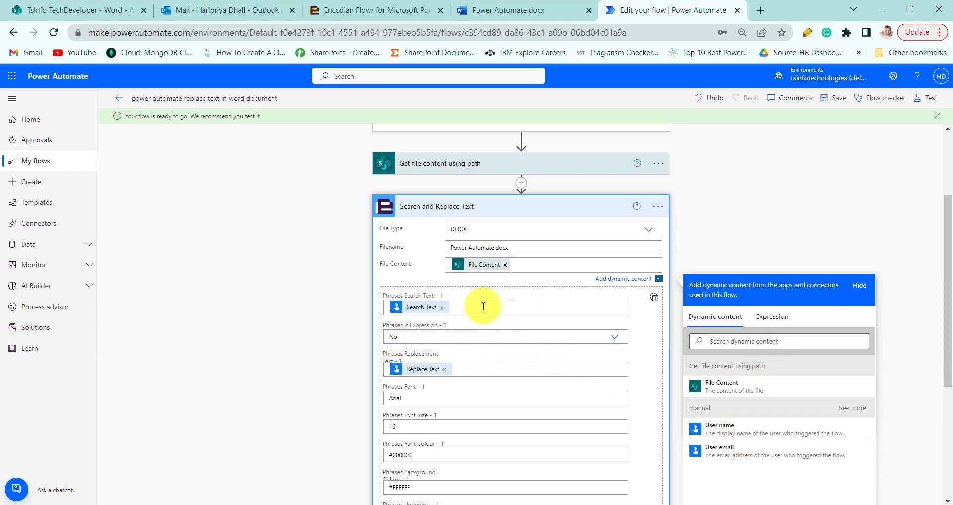
scroll("down", 3)
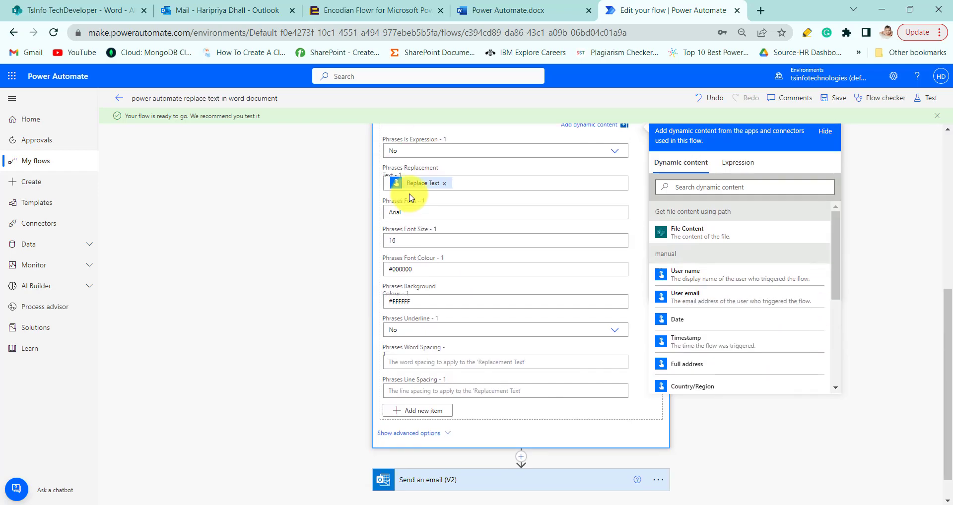
mouse_move(506, 224)
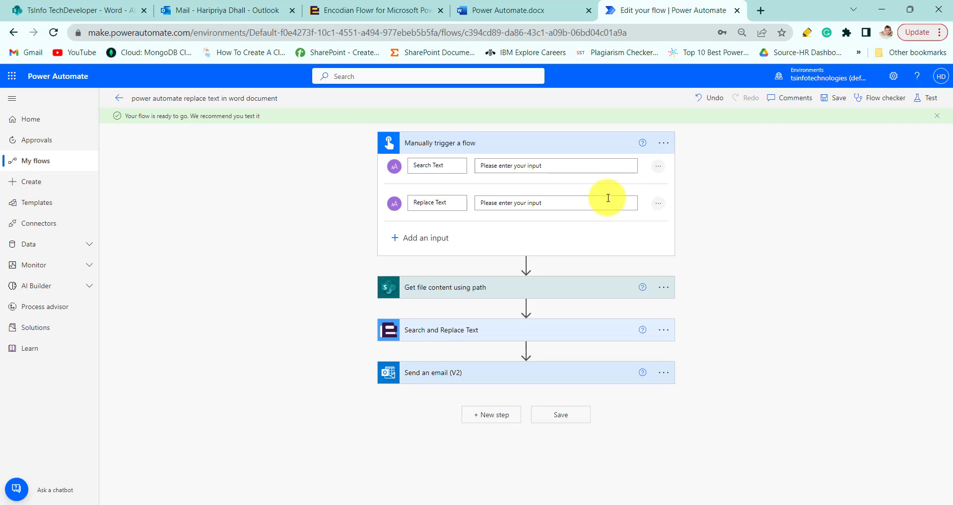
- Review Send an email (V2) advanced options showing the Filename and File Content attachment
left_click(434, 372)
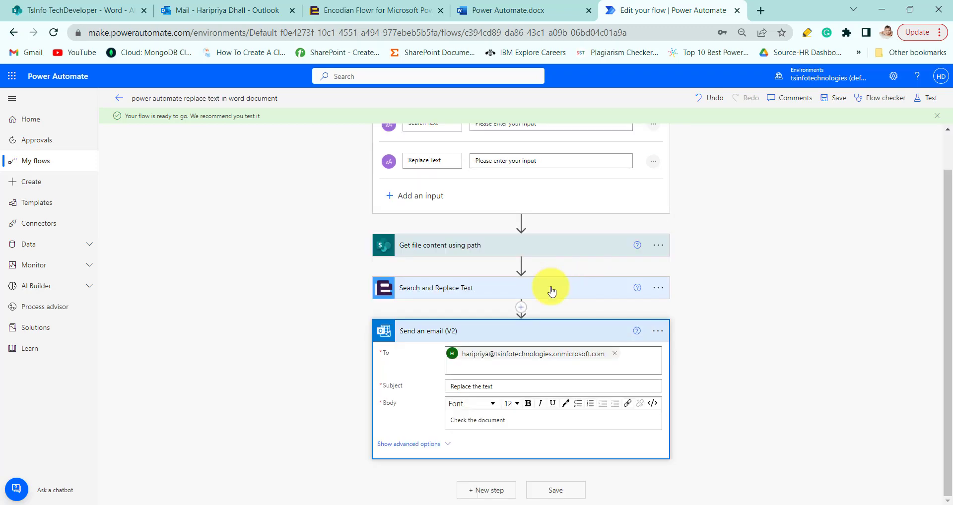
mouse_move(437, 402)
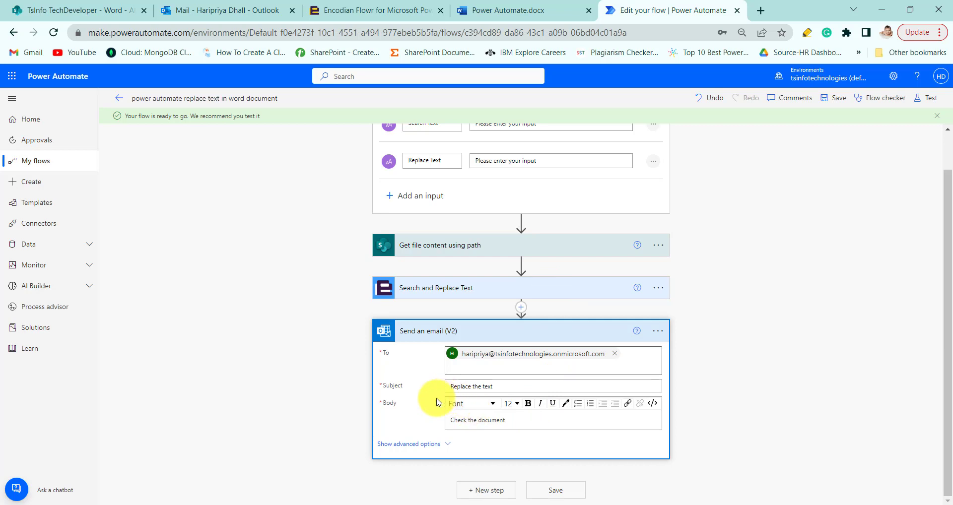
left_click(408, 443)
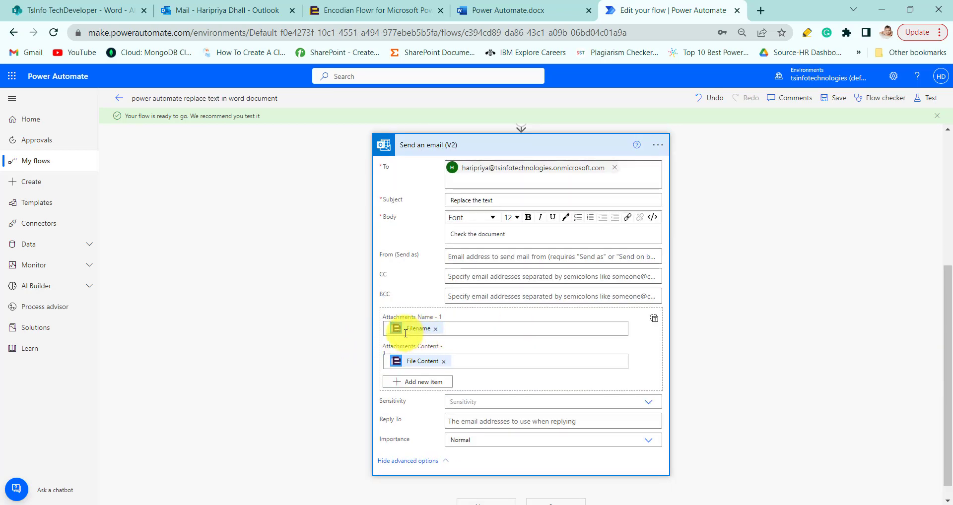
mouse_move(422, 361)
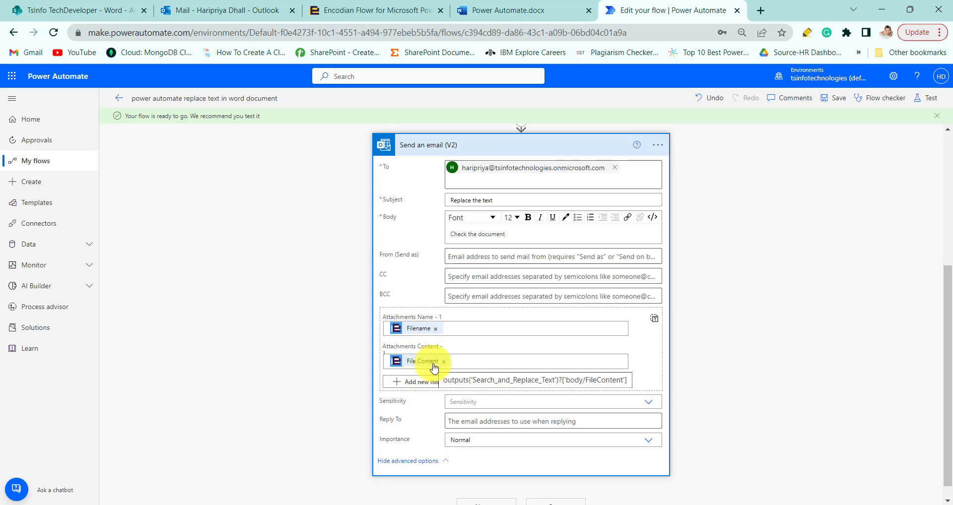
mouse_move(846, 188)
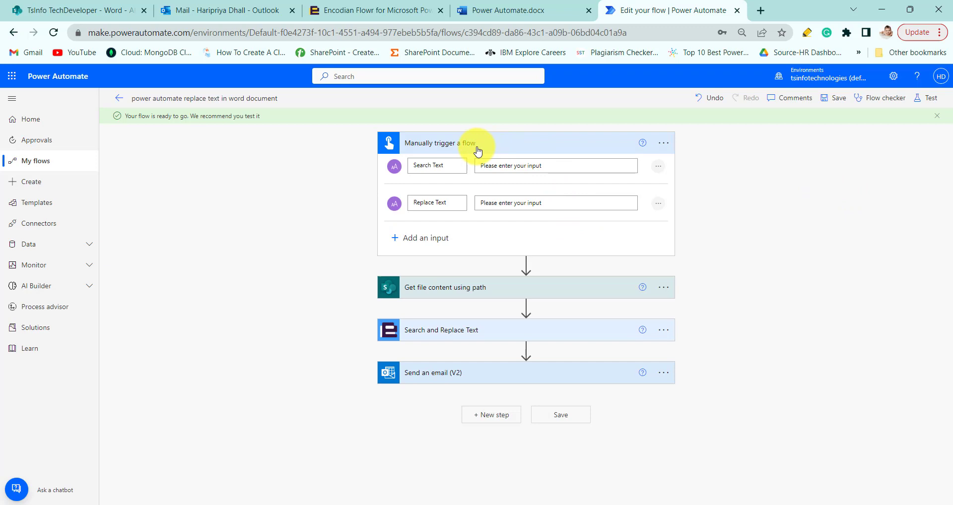
mouse_move(927, 127)
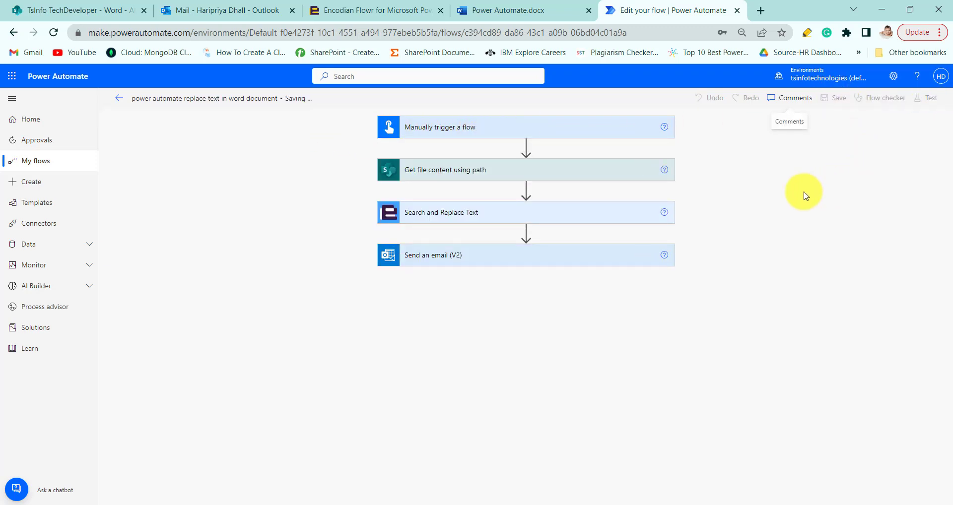
mouse_move(931, 97)
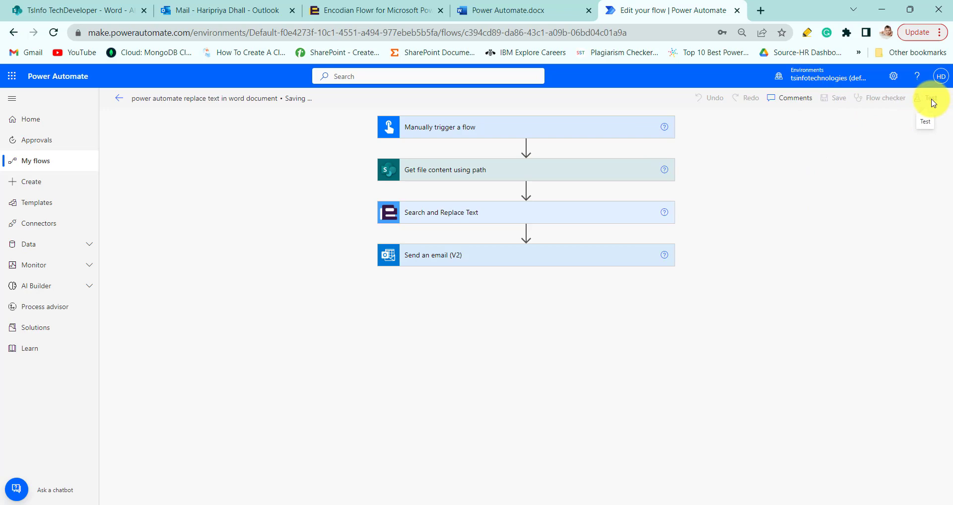
- Start a manual test run and enter 'Power Automate' as the Search Text
left_click(930, 97)
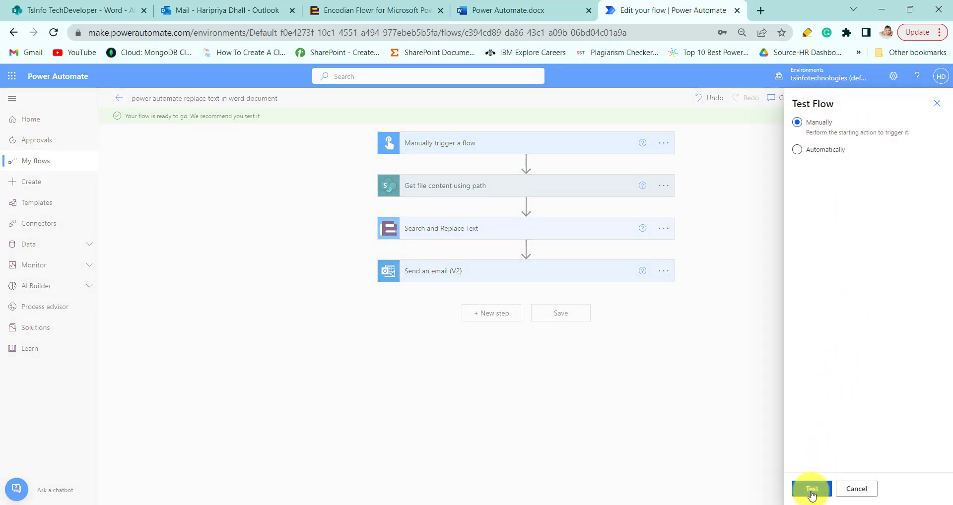
left_click(811, 488)
type("Power Au")
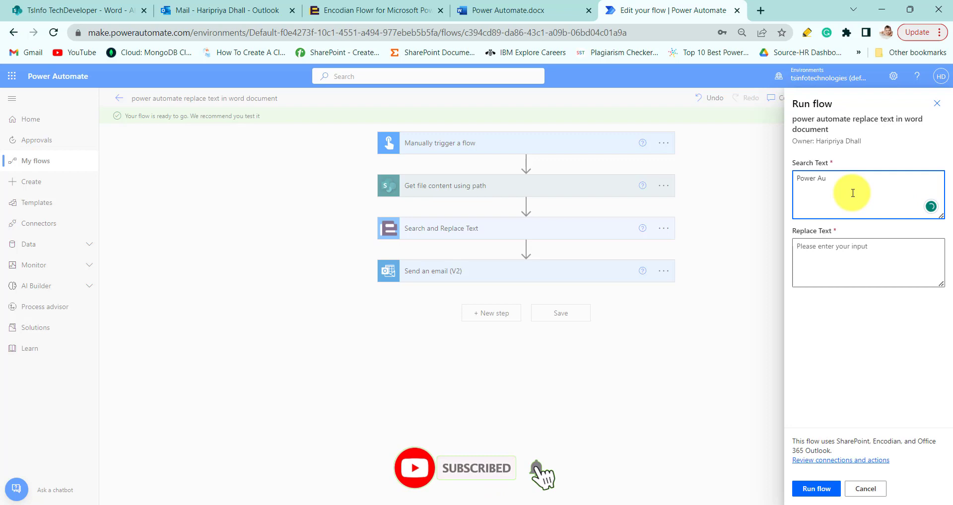
type("to")
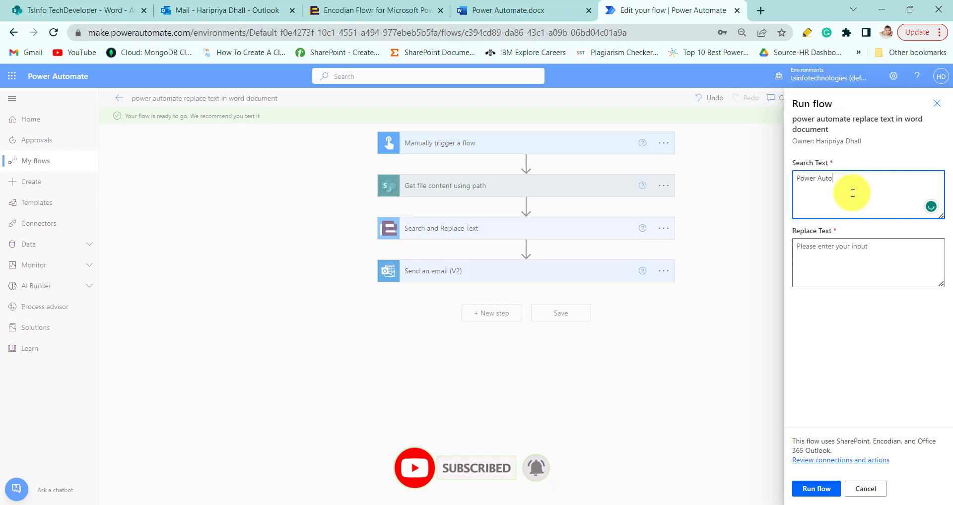
type("mate")
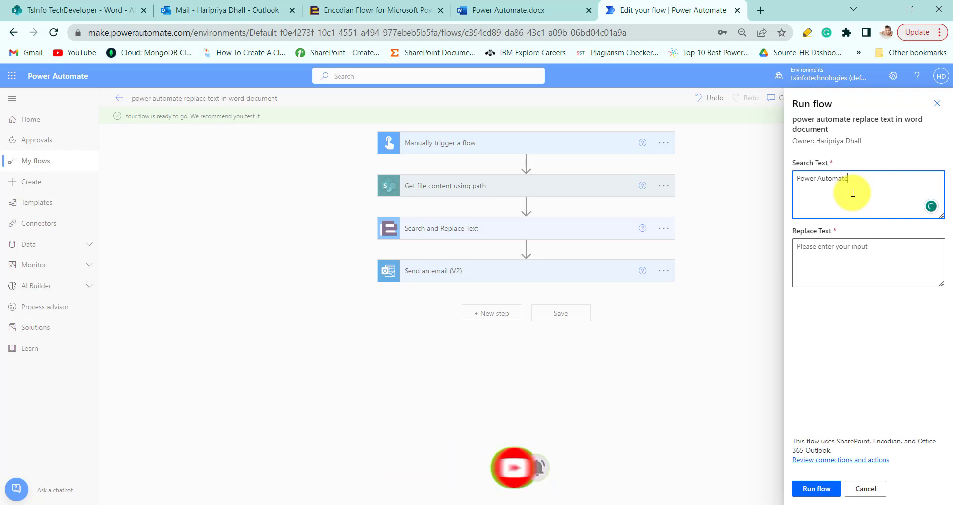
left_click(867, 263)
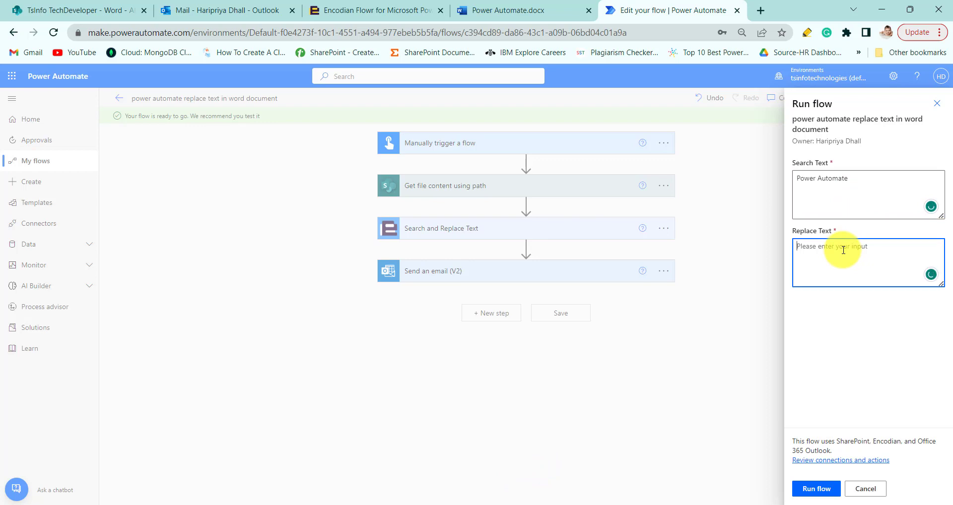
- Enter 'Microsoft Flow' as Replace Text, run the flow, and switch to Outlook
type("Microsoft Flow")
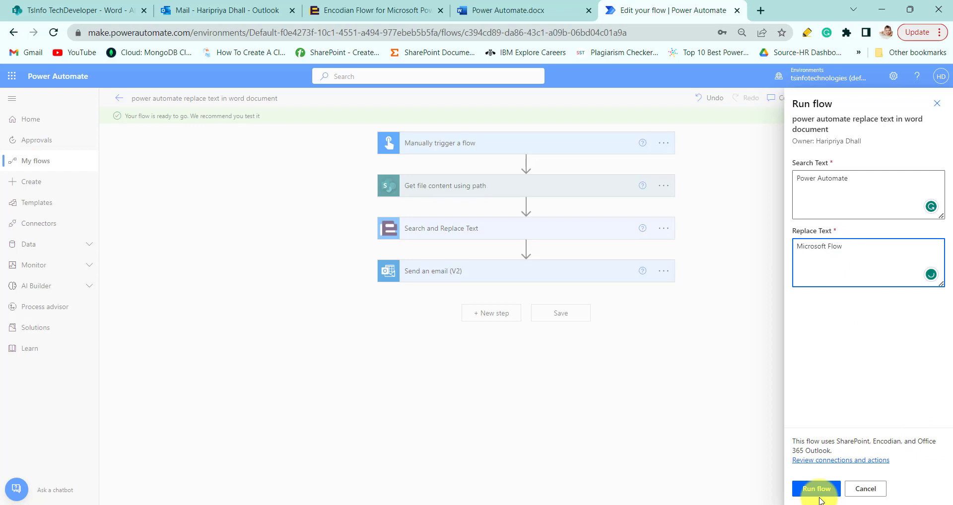
left_click(815, 488)
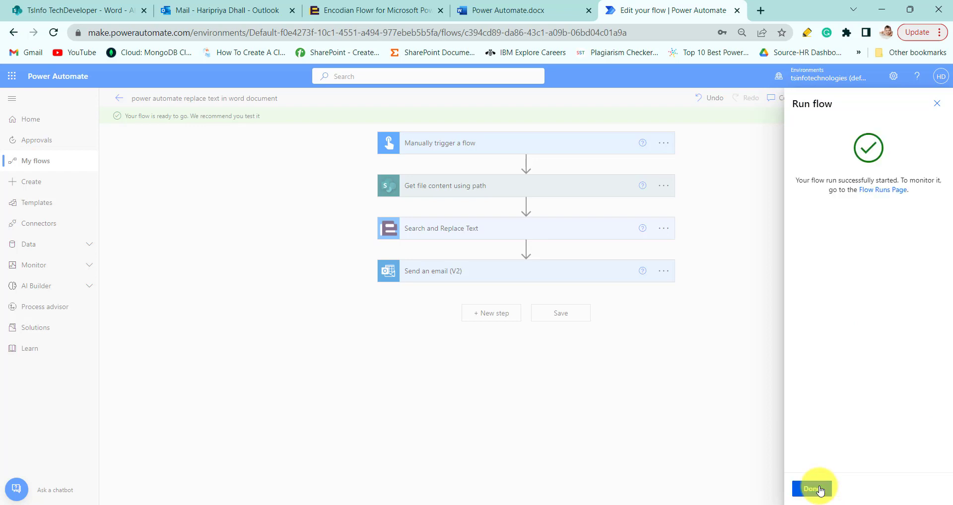
left_click(811, 489)
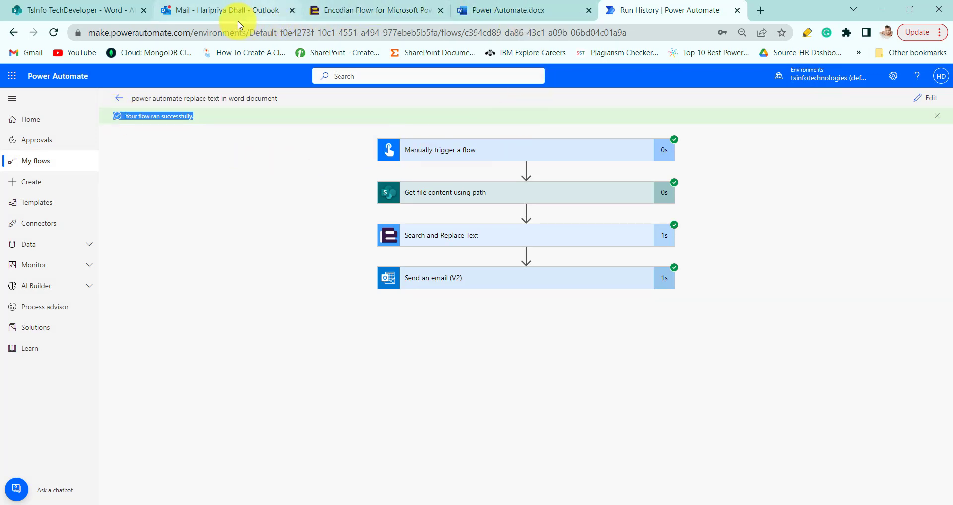
left_click(219, 10)
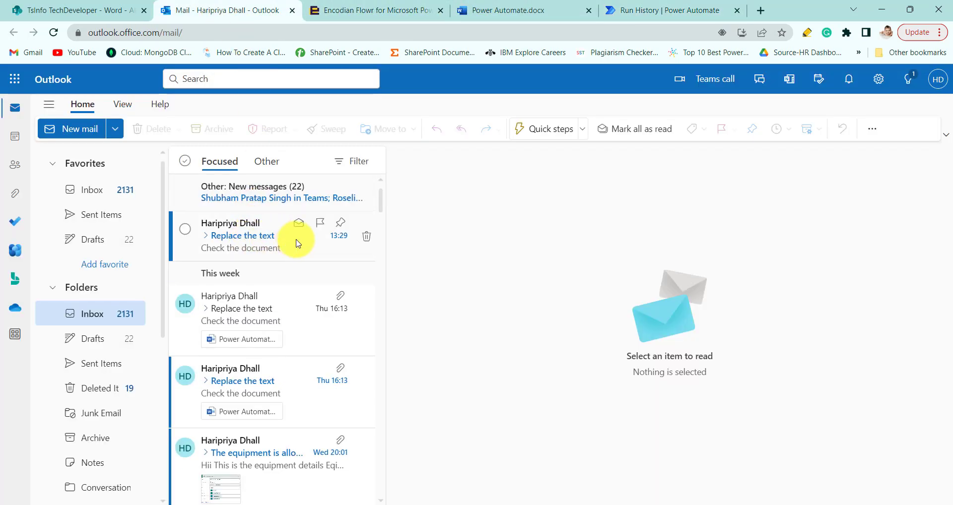
- Open the newest 'Replace the text' email and preview its Power Automate.docx attachment
left_click(255, 236)
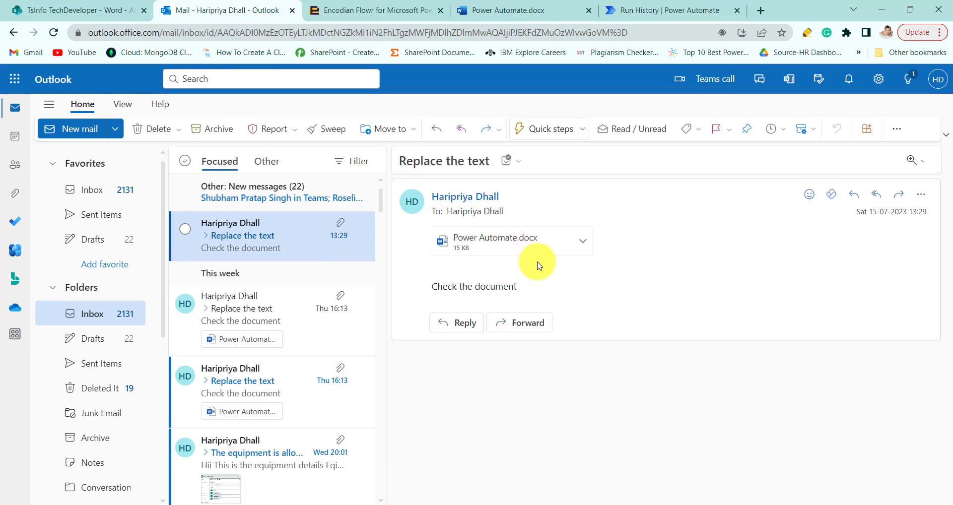
left_click(581, 241)
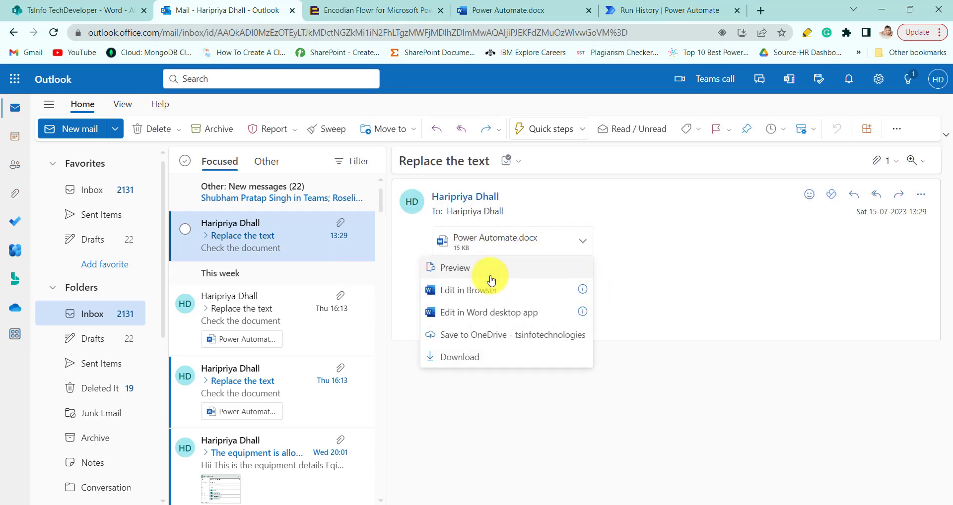
left_click(454, 268)
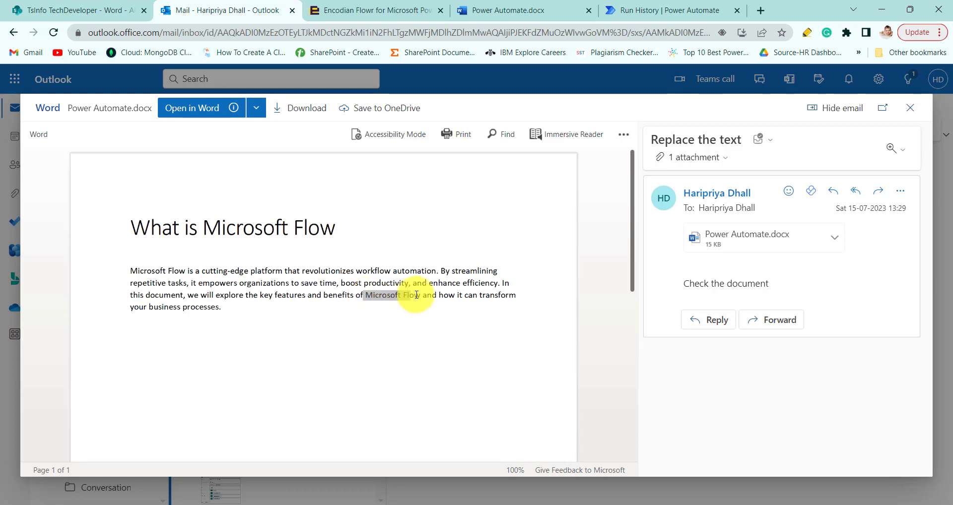
mouse_move(234, 237)
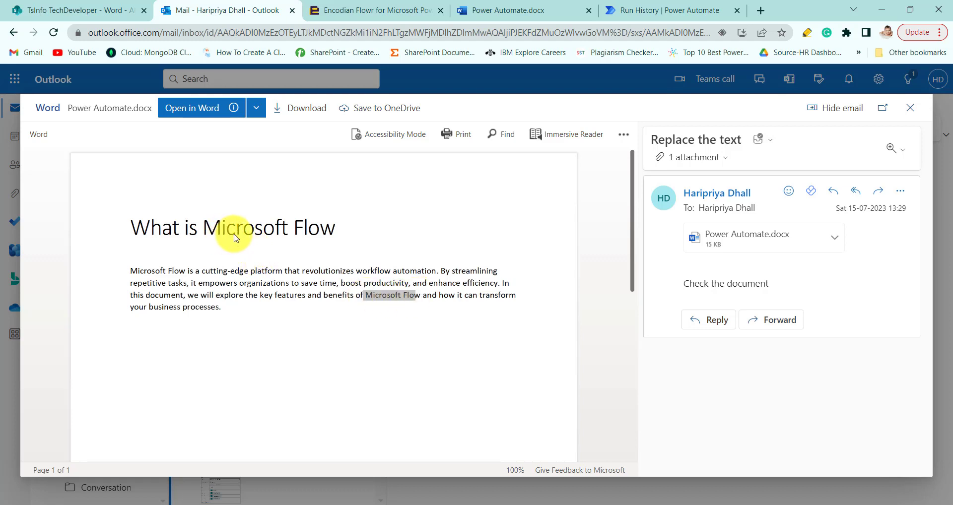
mouse_move(272, 263)
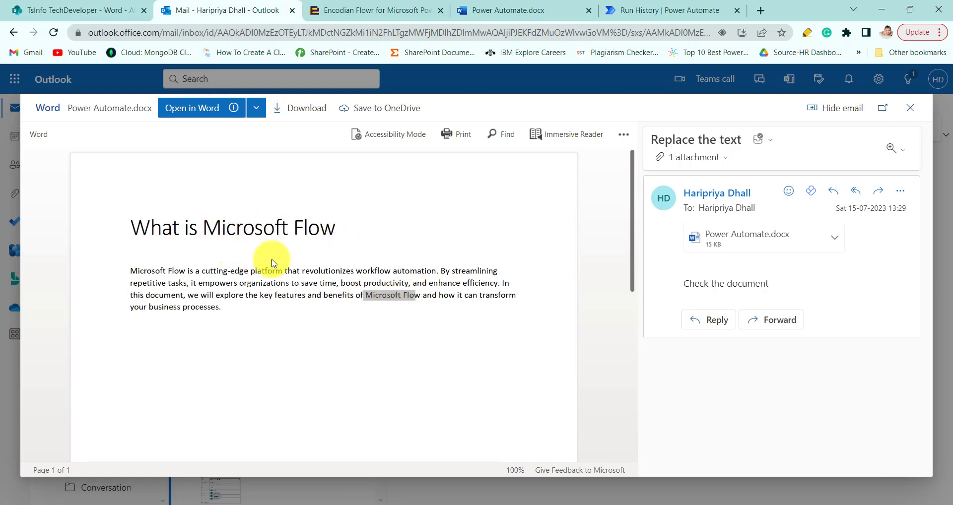